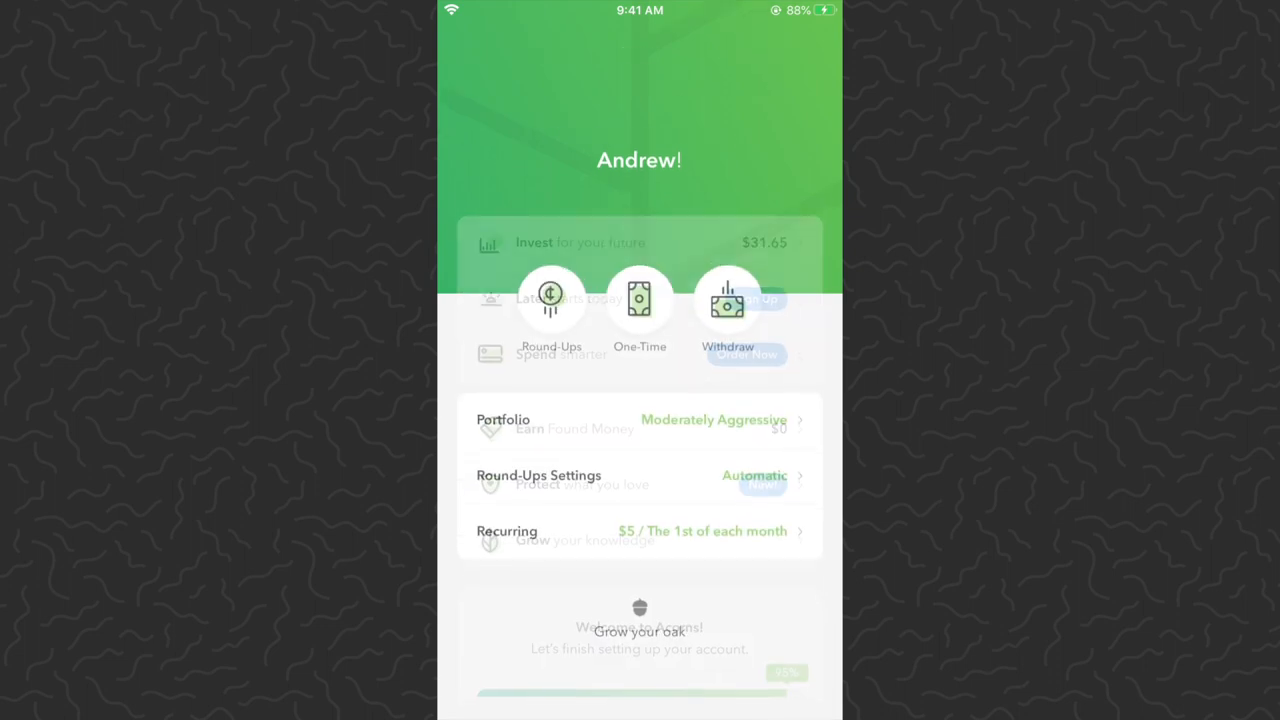
Open the Moderately Aggressive portfolio pie chart with asset-class percentages
click(580, 242)
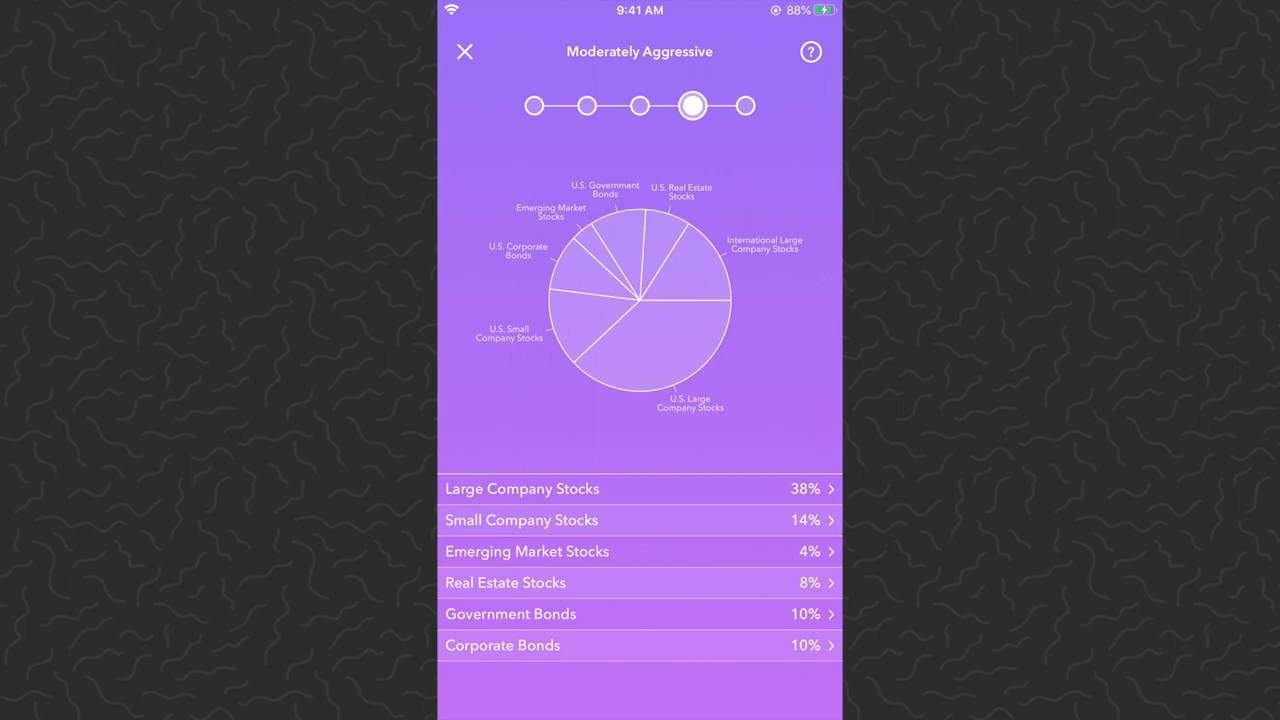
View the Large Company Stocks featured holdings, then close back to the $31.65 Invest overview
click(522, 489)
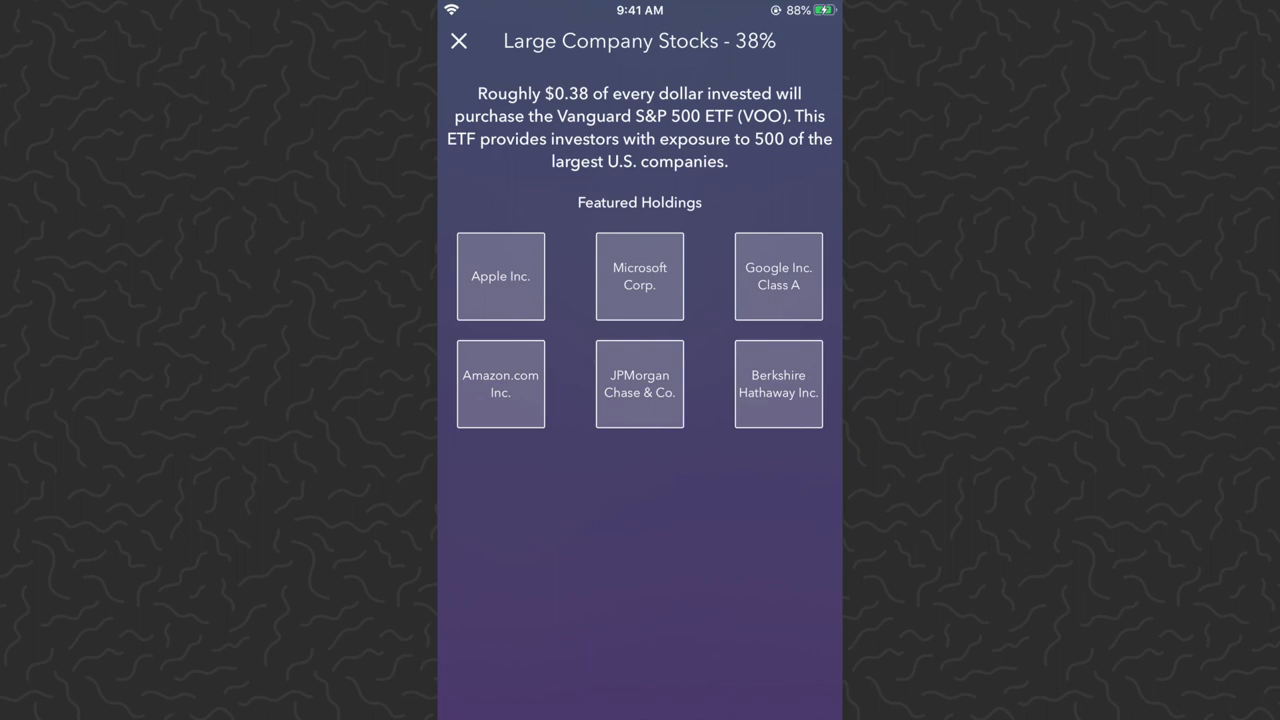
click(459, 41)
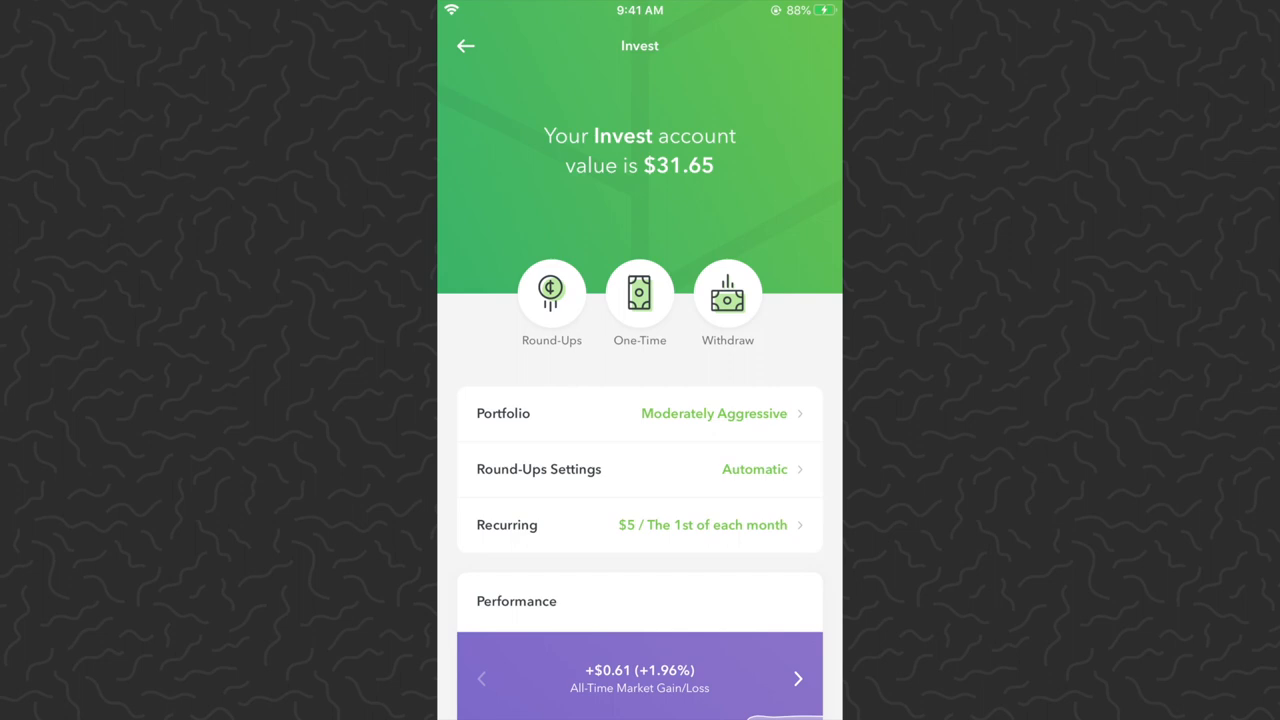
Browse the Invest page, return Home, and open the Past transaction history
scroll(down, 3)
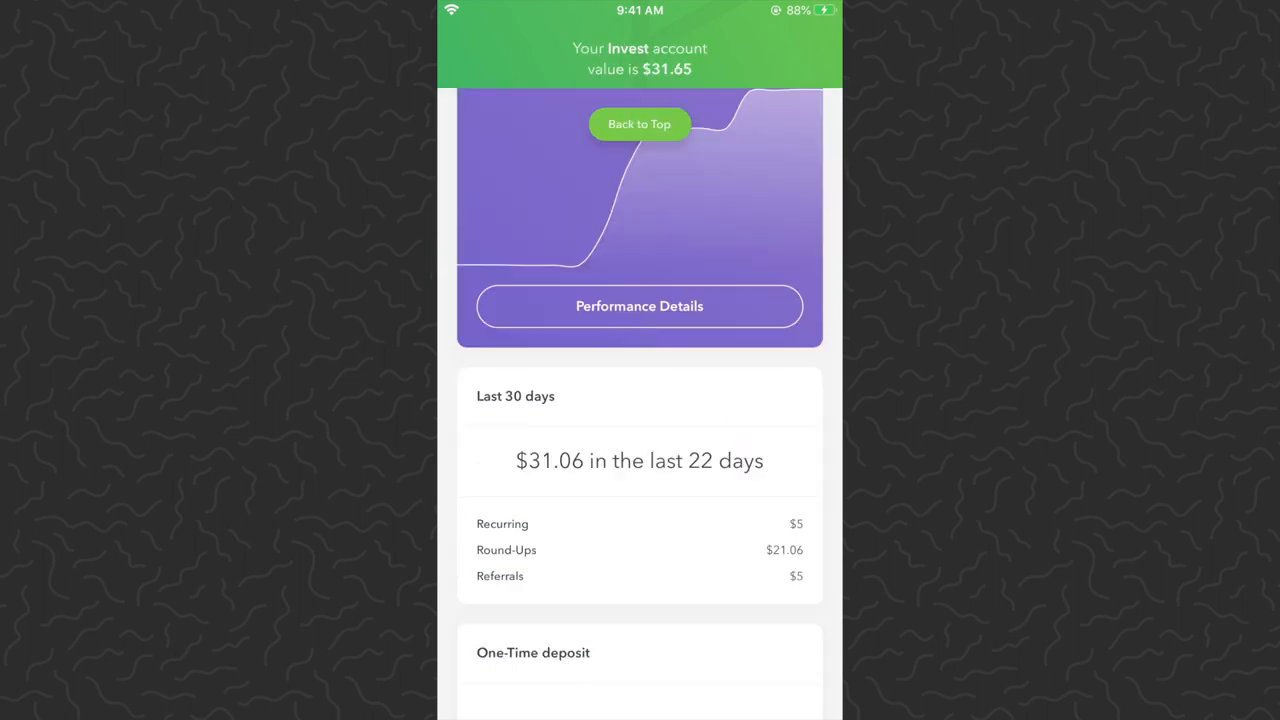
scroll(down, 3)
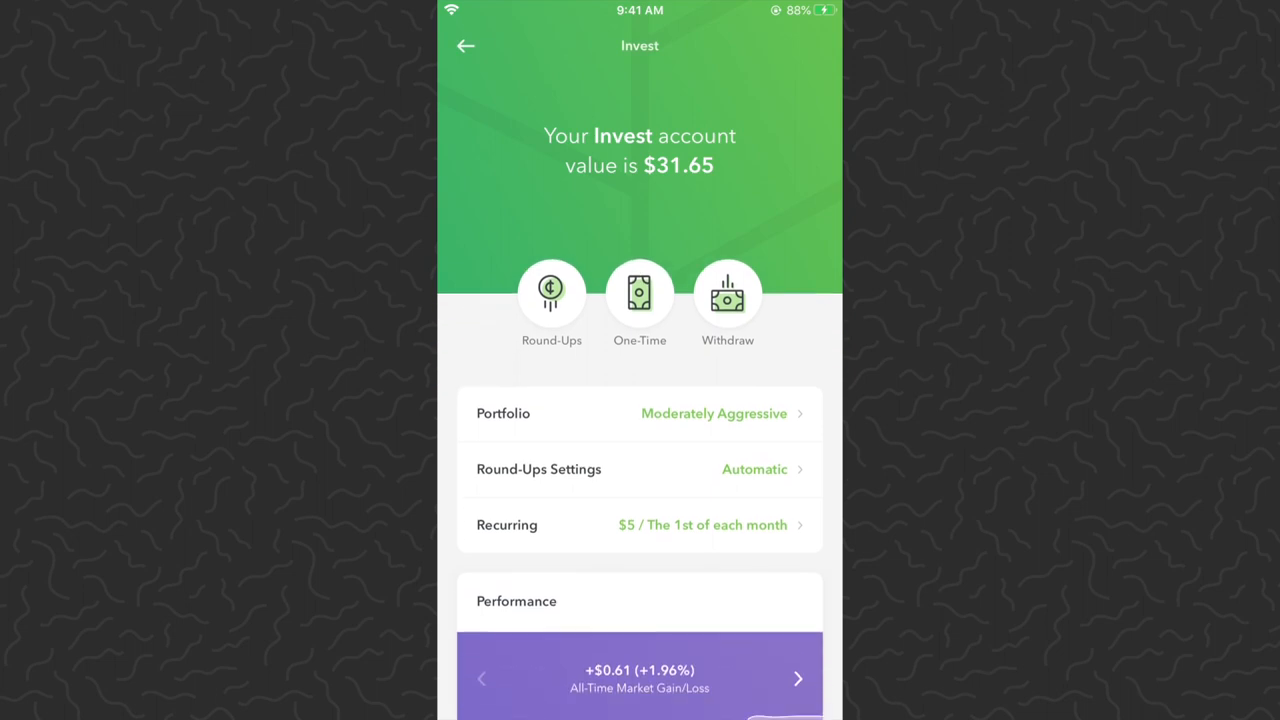
click(465, 46)
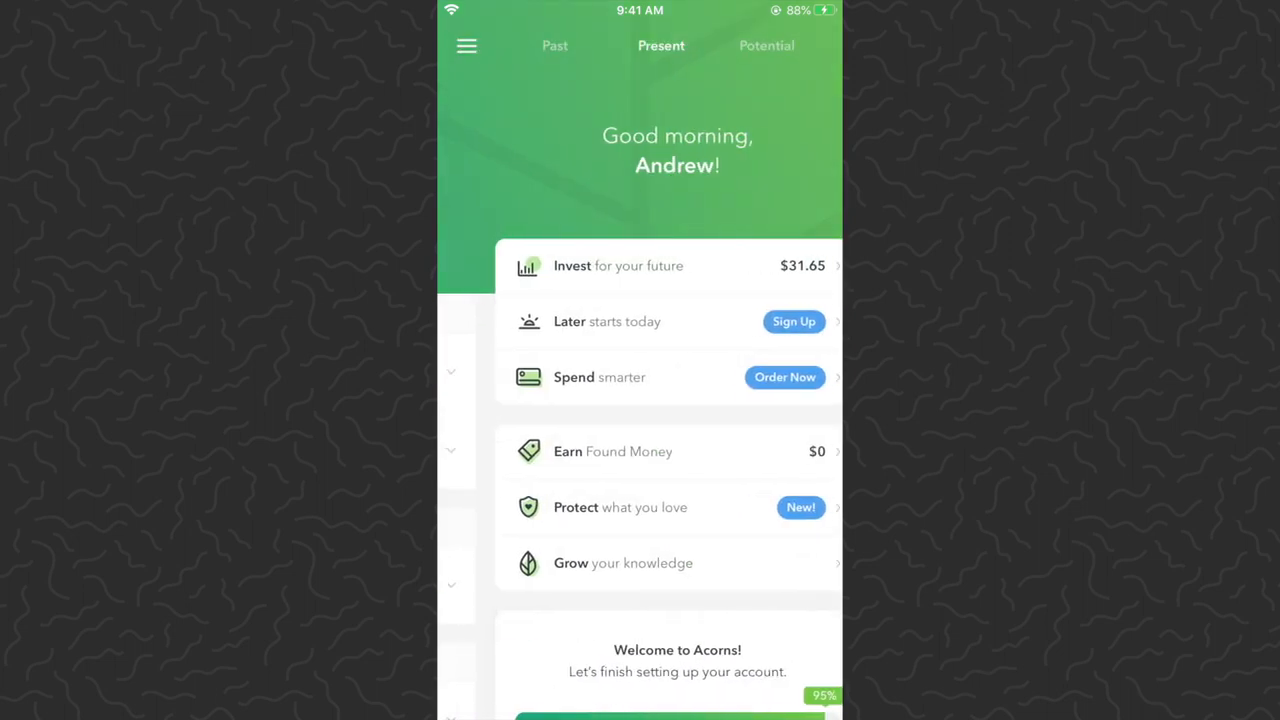
click(554, 45)
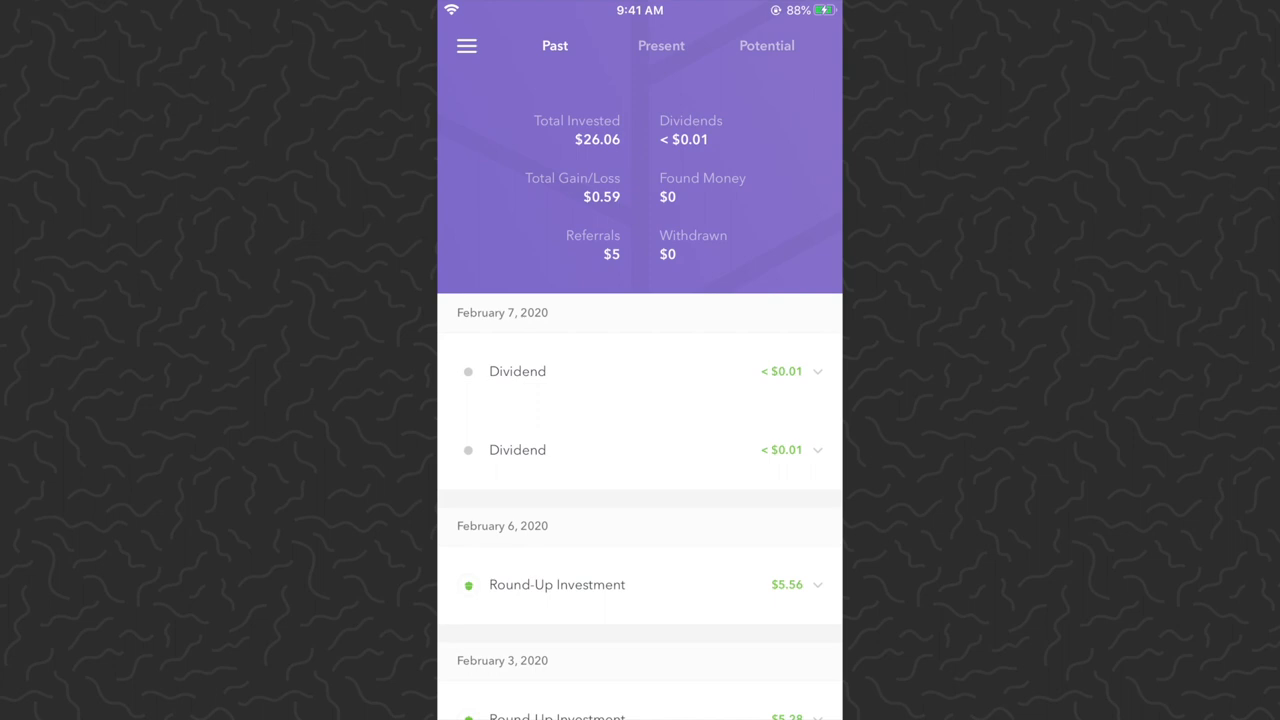
Browse the Past history, then open the Invest account's last-30-days card showing $31.06
scroll(down, 3)
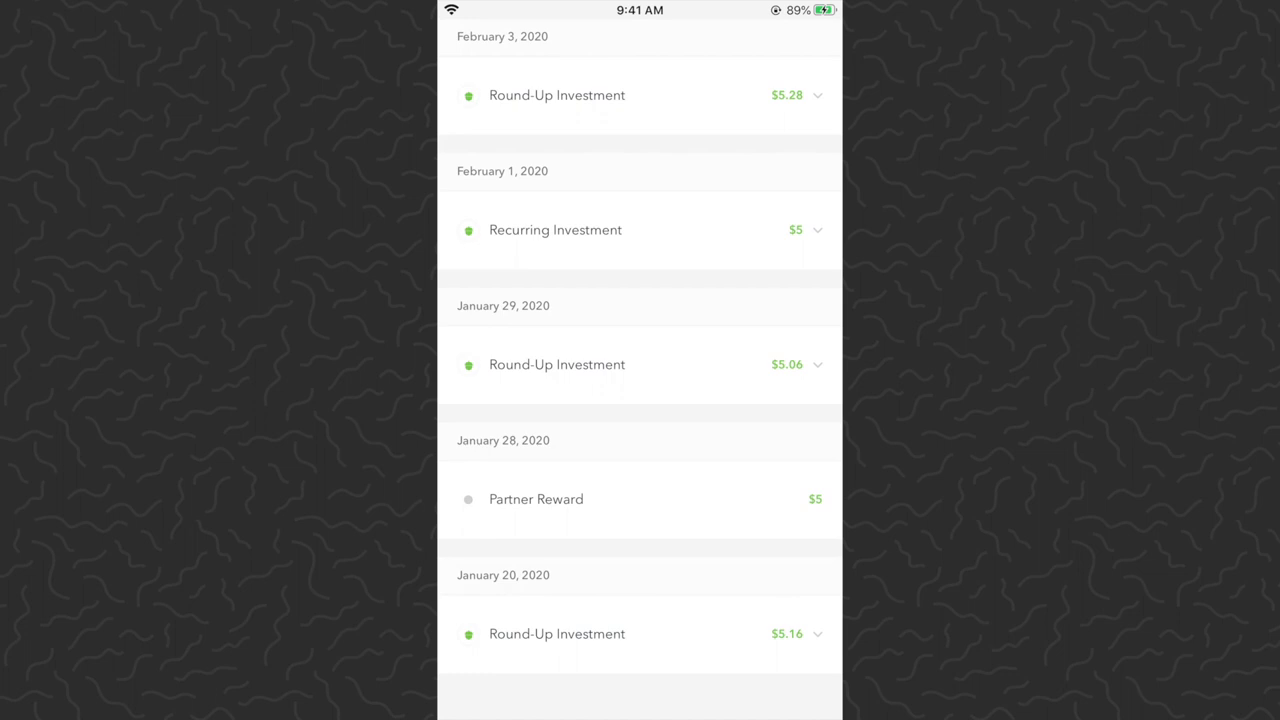
scroll(down, 3)
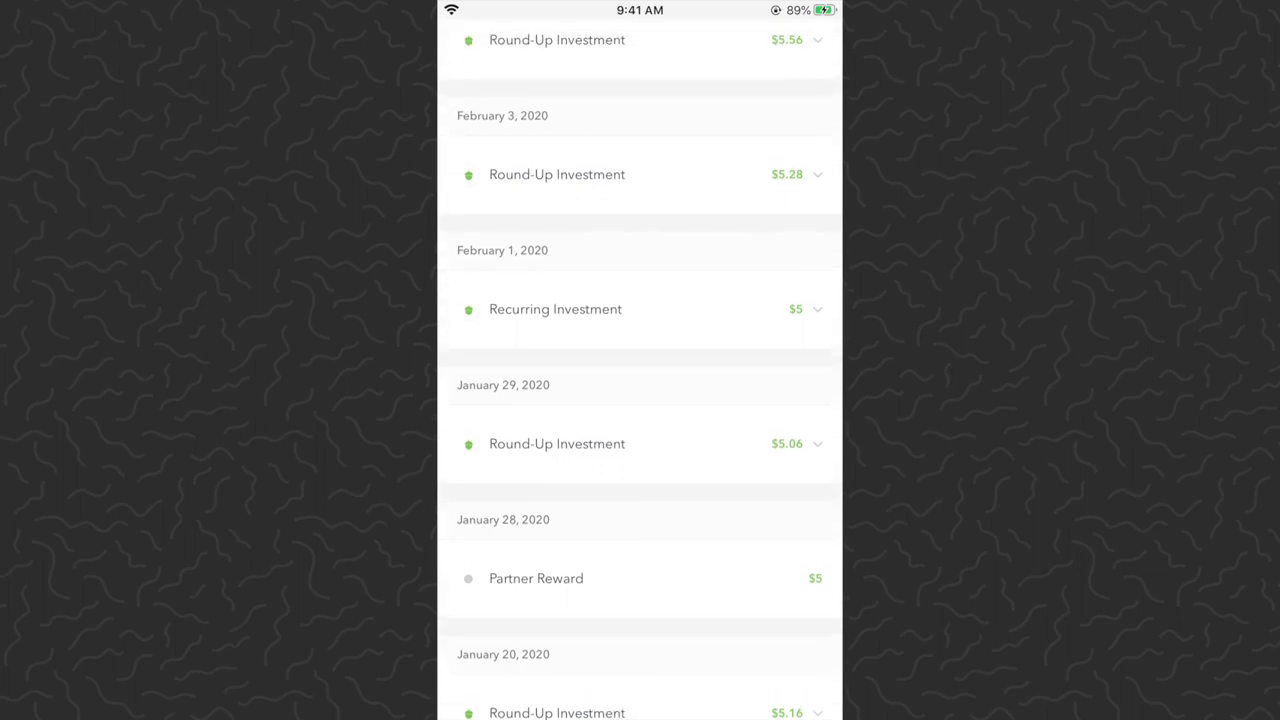
scroll(down, 3)
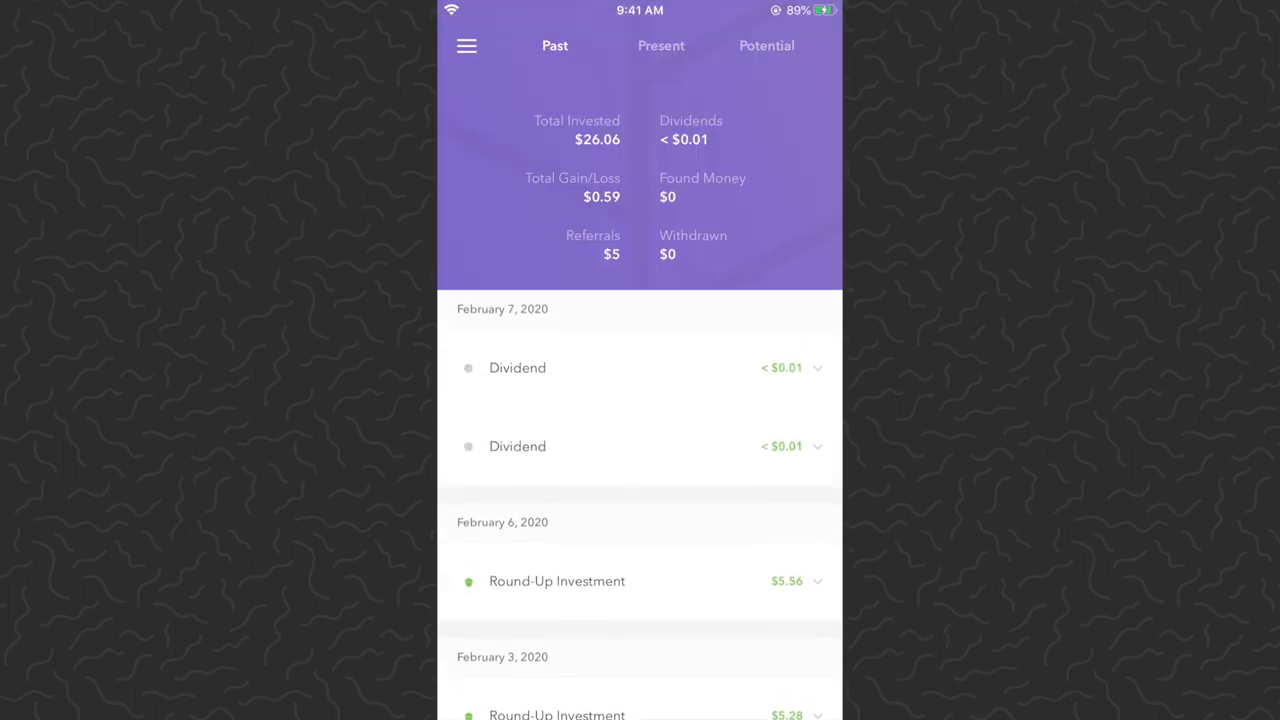
click(517, 446)
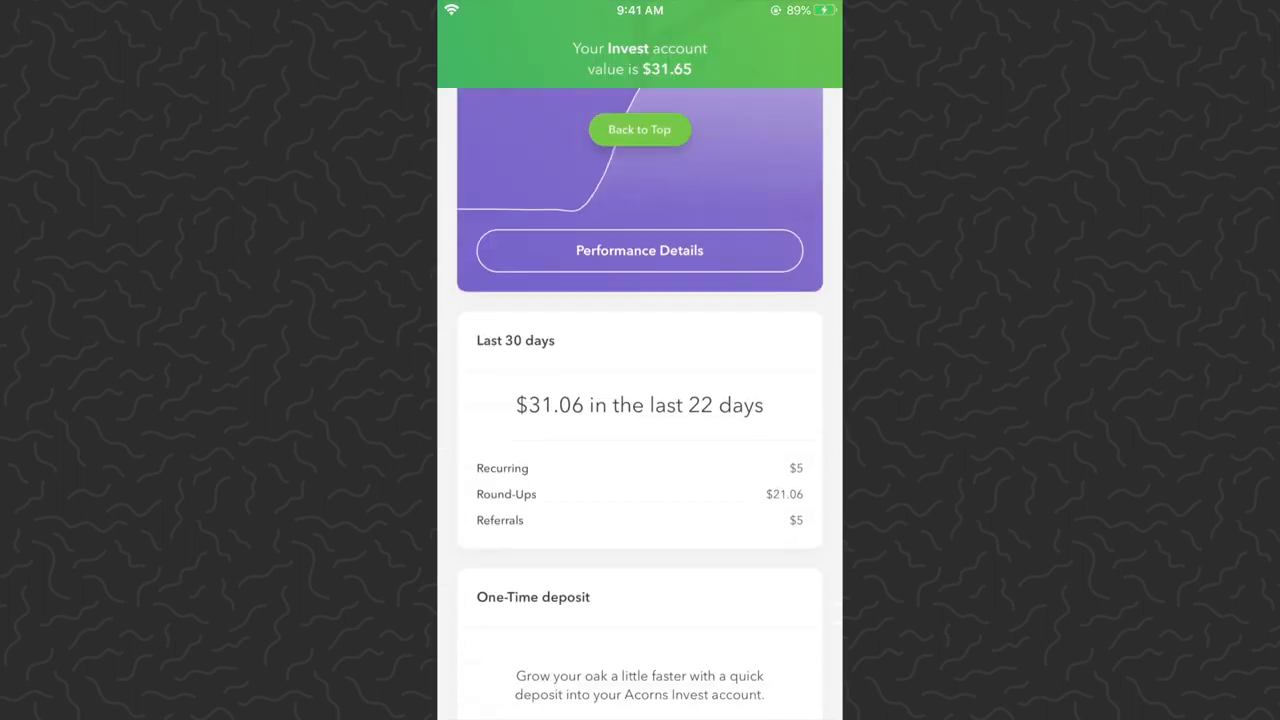
Scroll the Invest page on the way back to the Past history
scroll(down, 3)
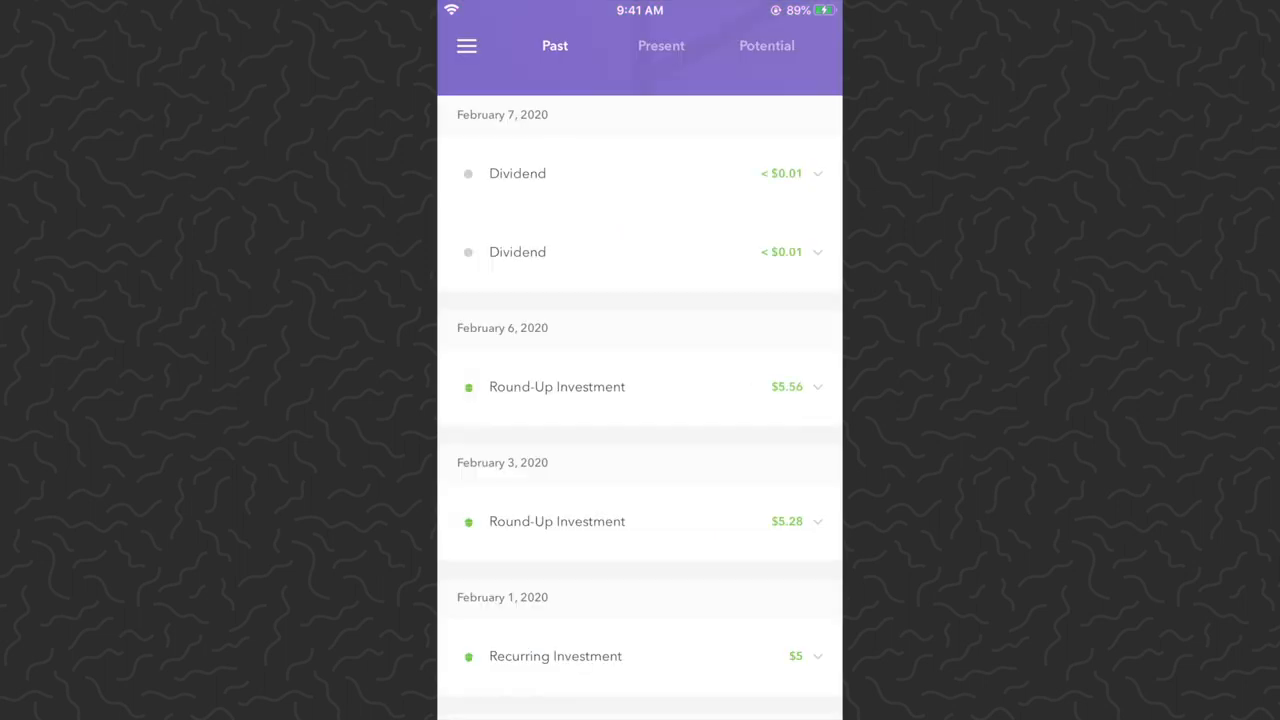
Expand the February 6 round-up breakdown, then view the $67,094 age-70 projection
click(640, 387)
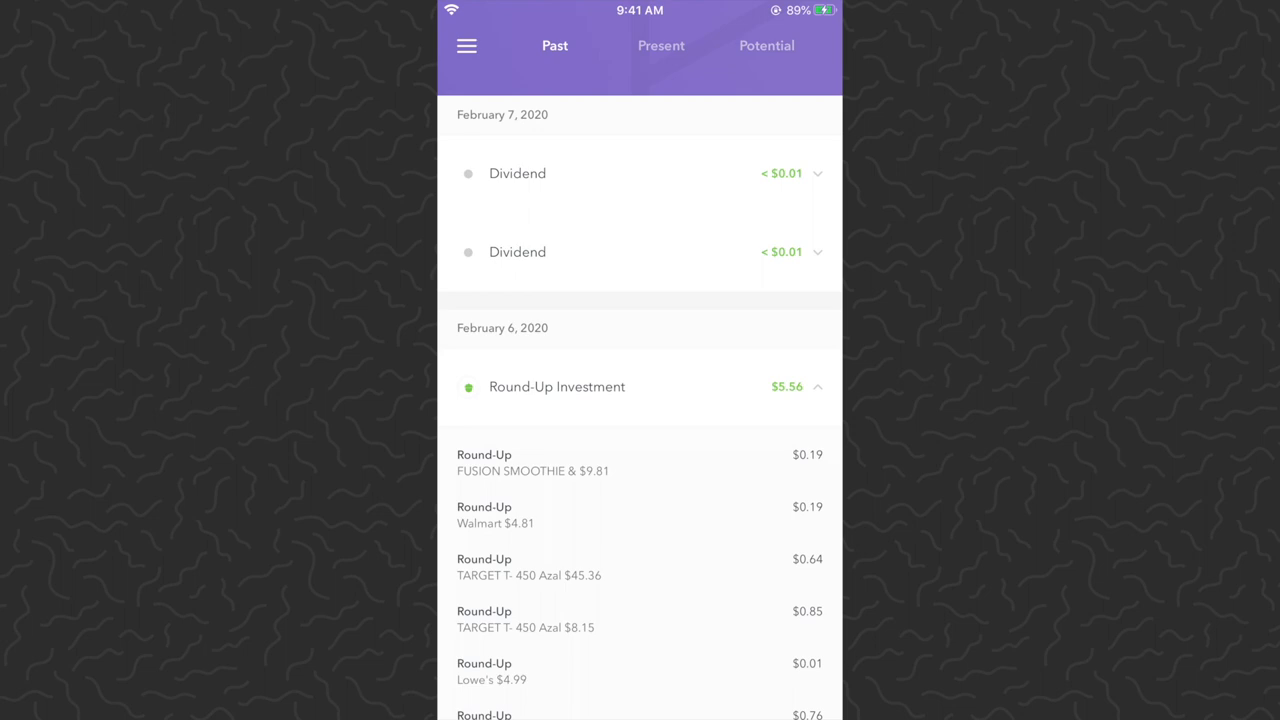
scroll(down, 3)
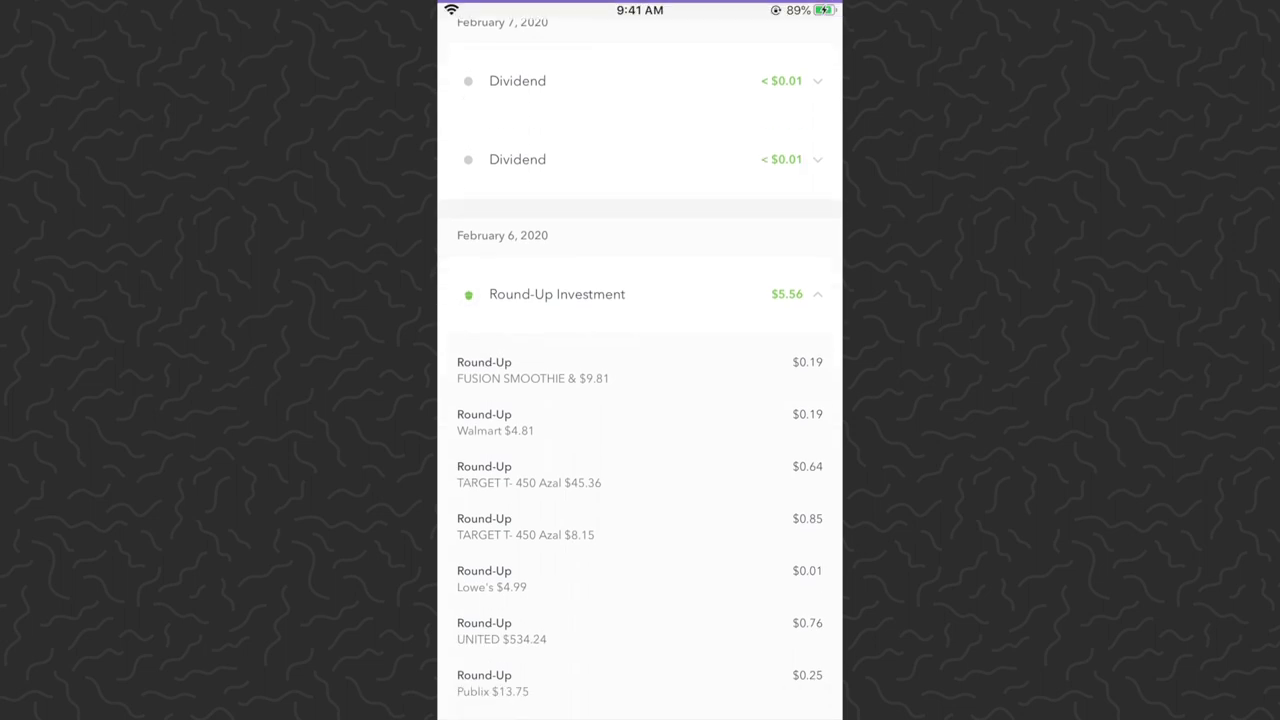
scroll(down, 3)
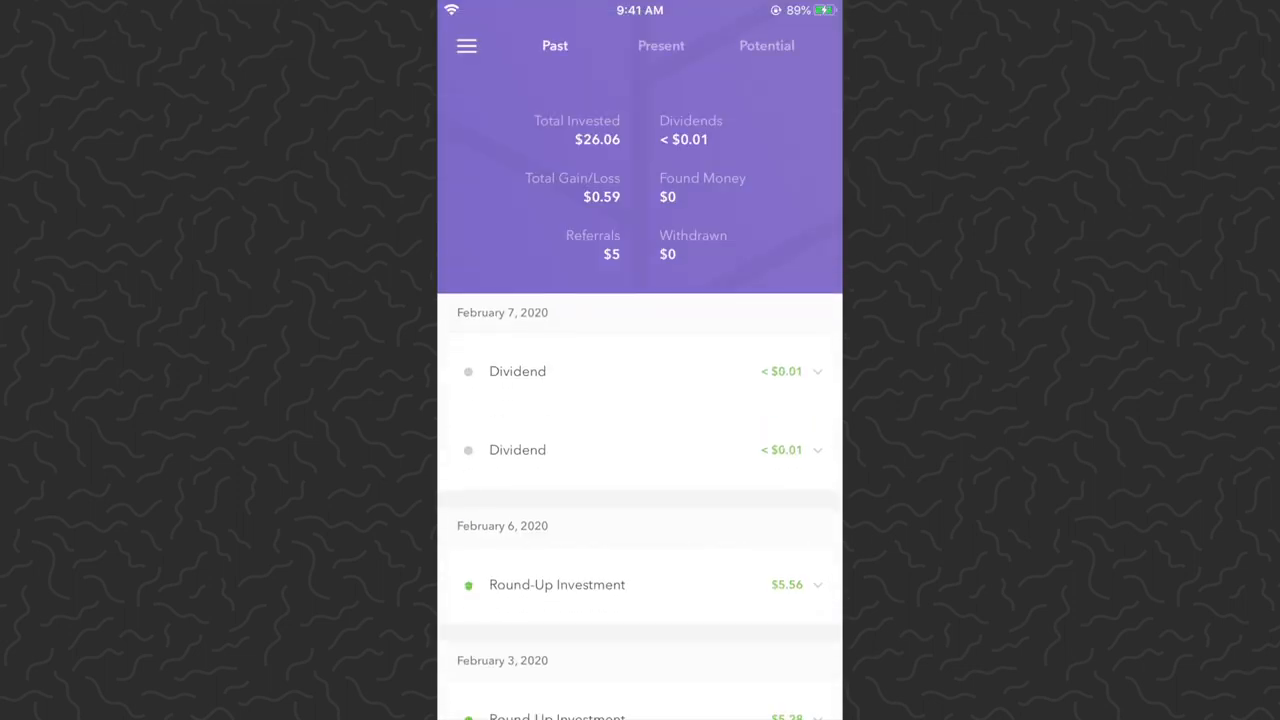
click(766, 45)
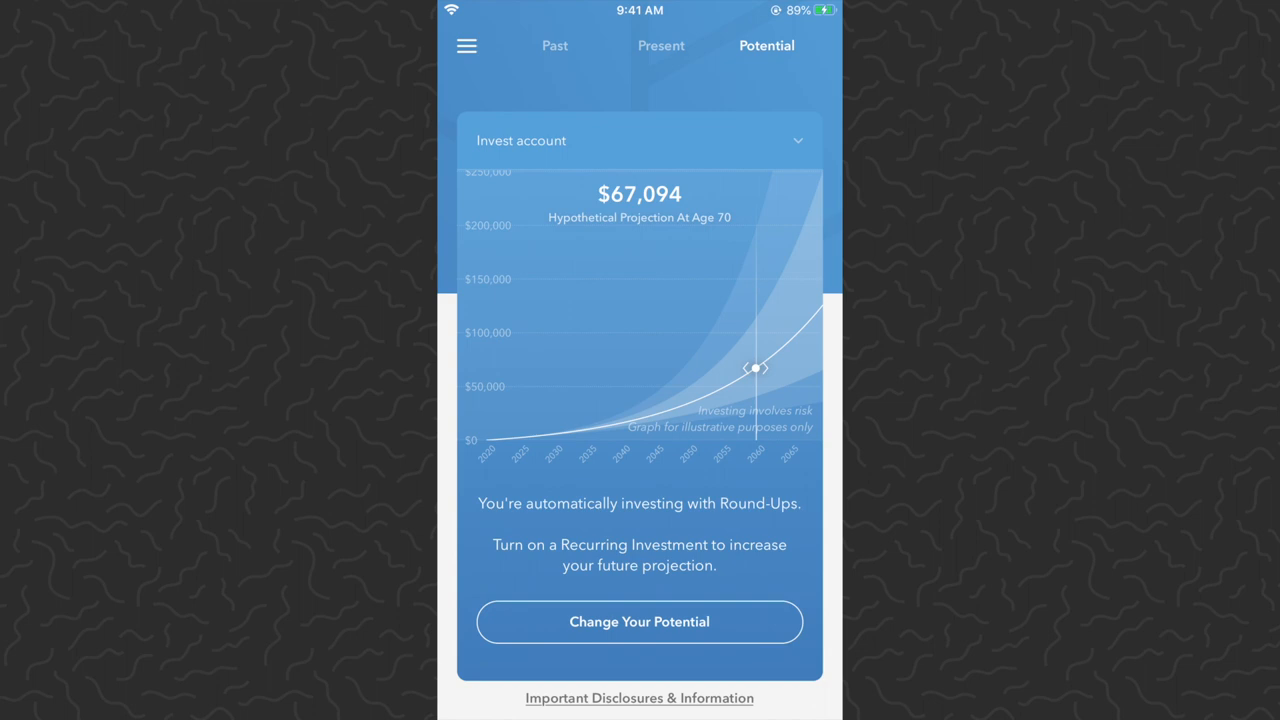
Return to the Past tab showing $26.06 total invested
click(554, 45)
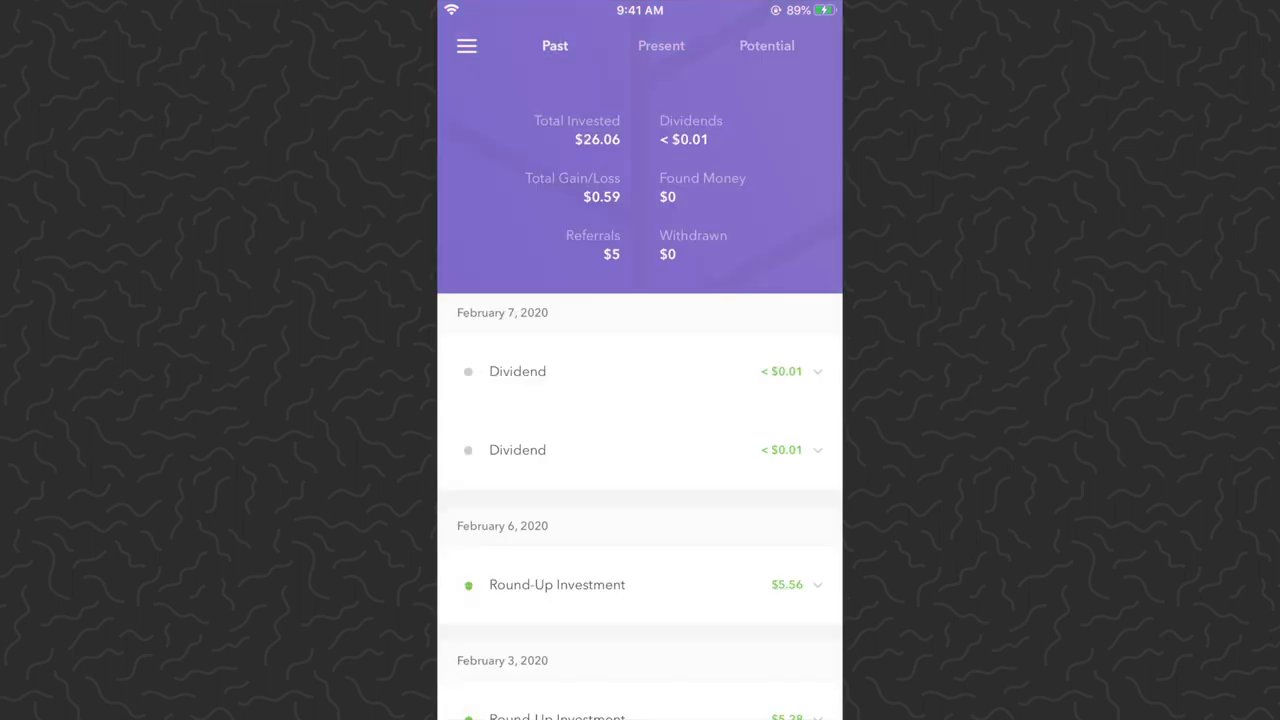